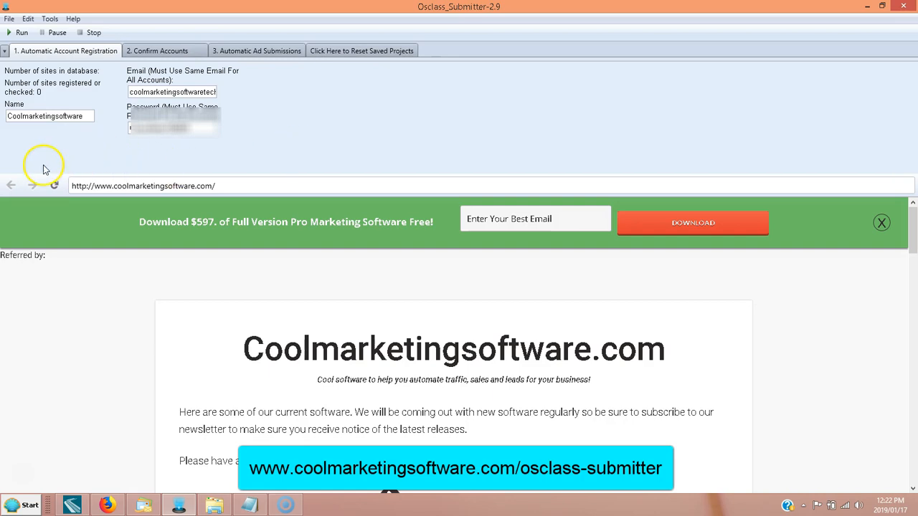
mouse_move(51, 157)
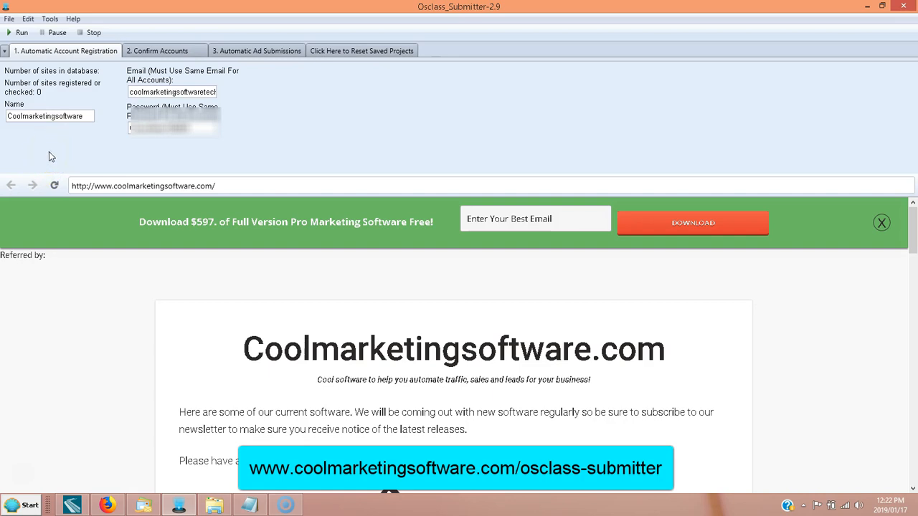
mouse_move(63, 138)
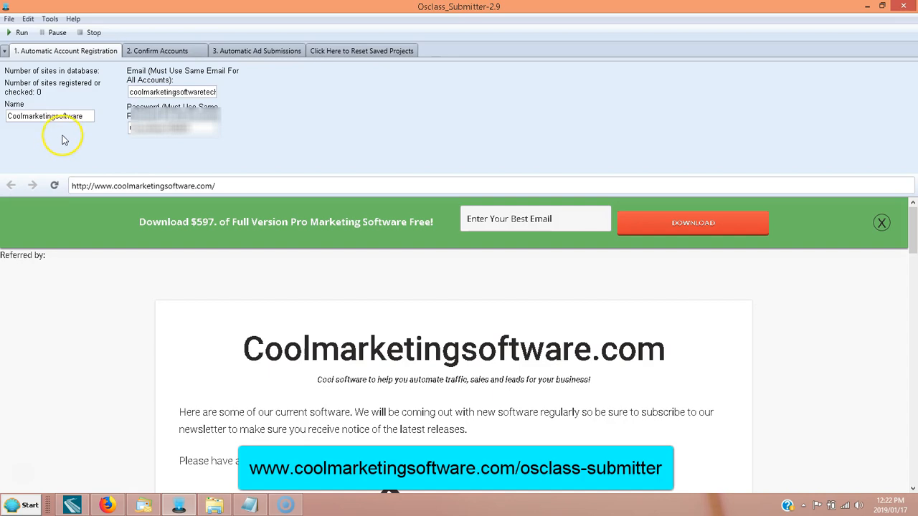
mouse_move(60, 52)
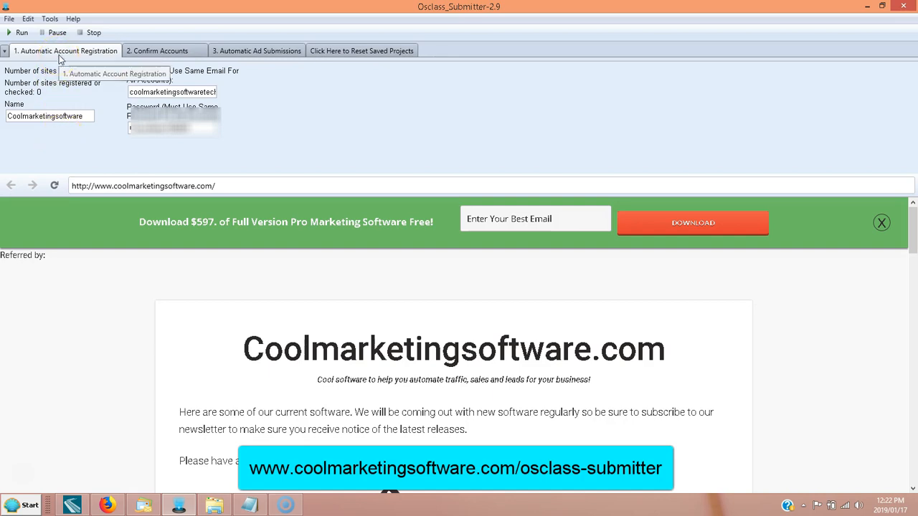
Step: Run the automatic registration so the tool fills and submits each site's sign-up form
left_click(74, 116)
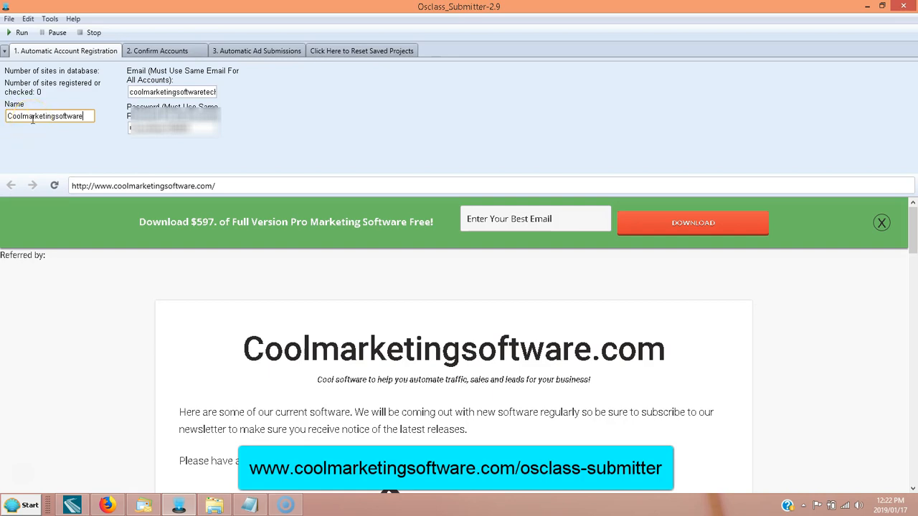
mouse_move(92, 117)
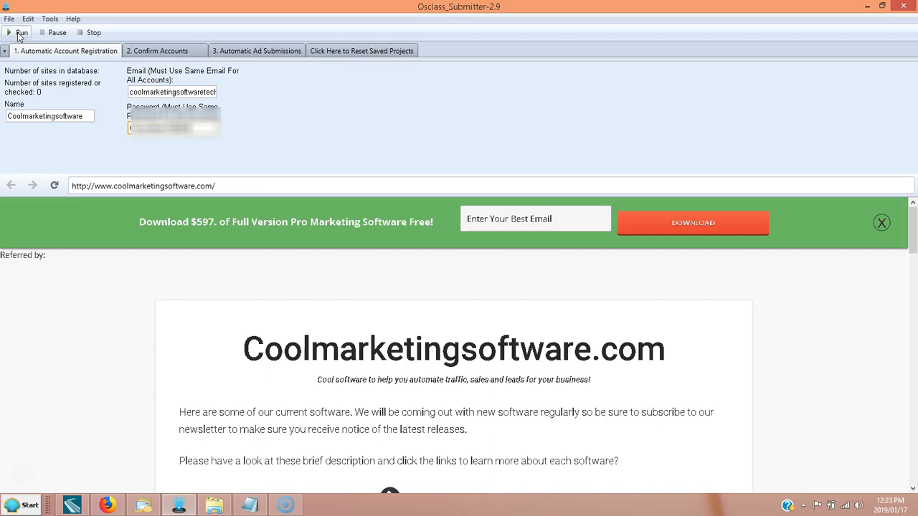
left_click(20, 31)
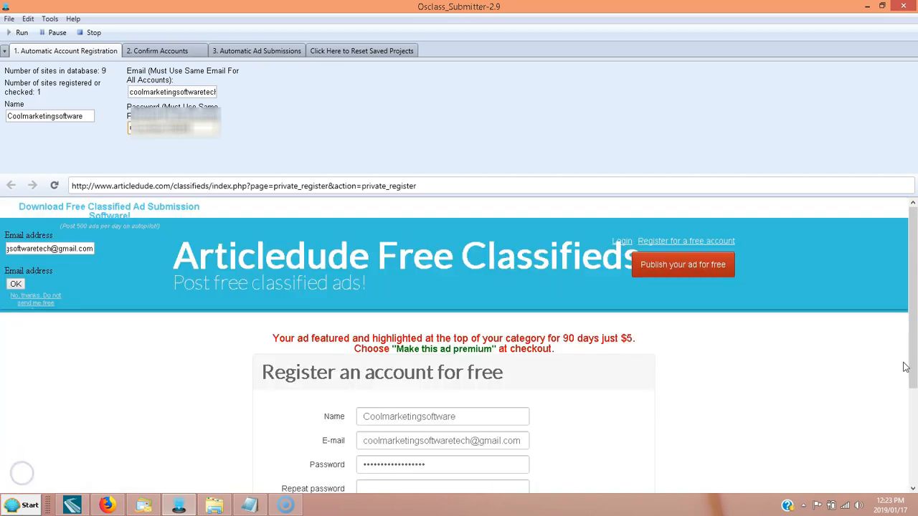
scroll("down", 3)
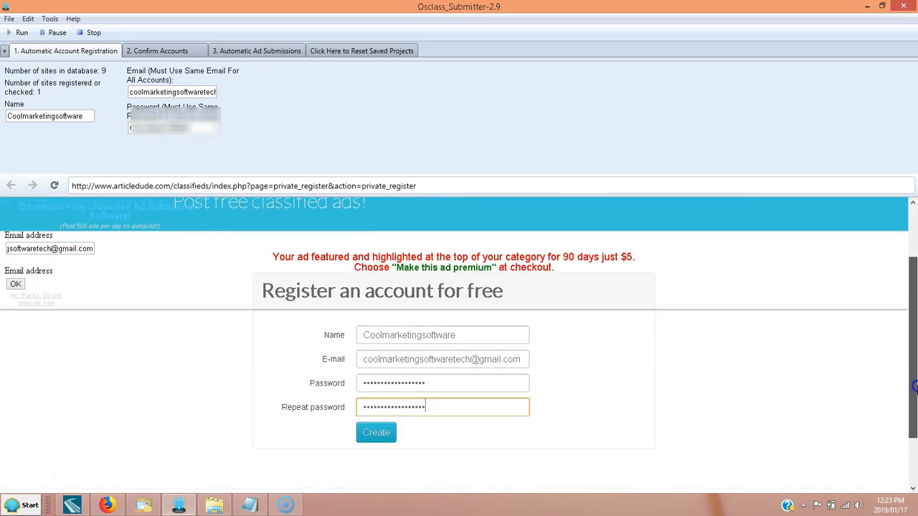
mouse_move(185, 374)
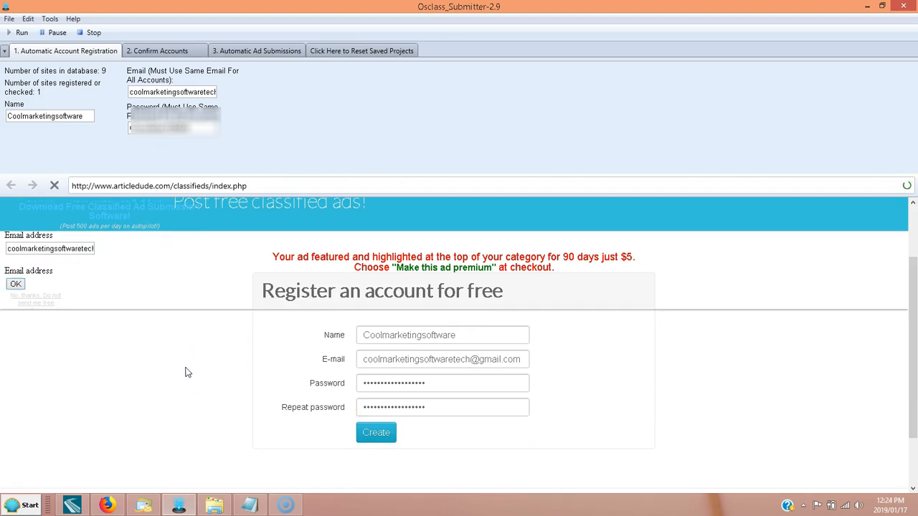
left_click(376, 433)
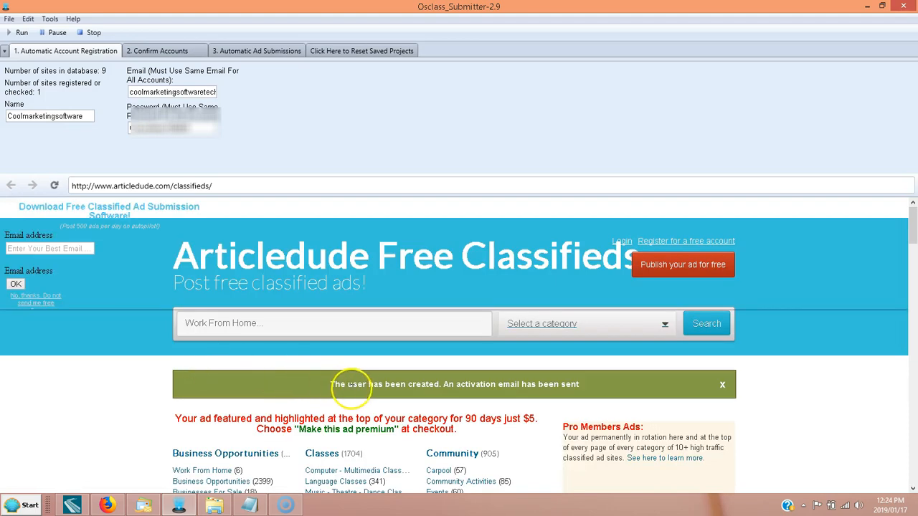
mouse_move(471, 390)
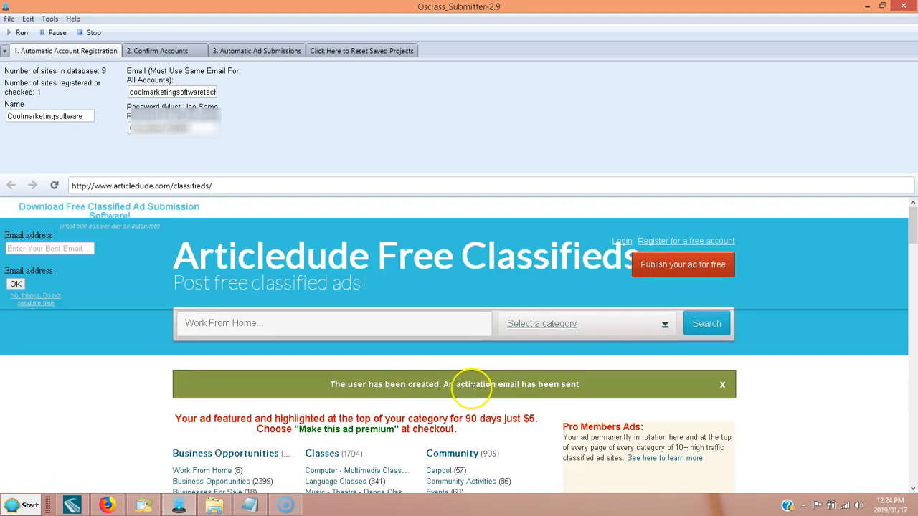
mouse_move(580, 384)
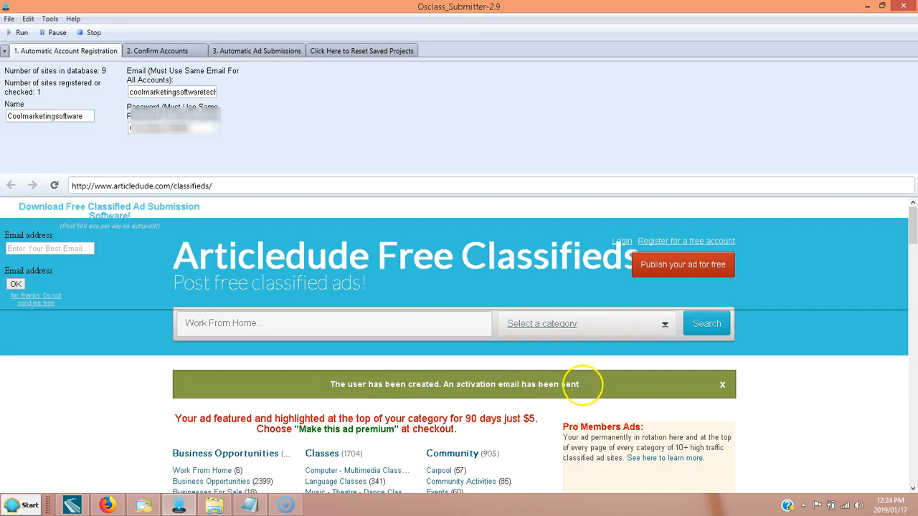
mouse_move(294, 393)
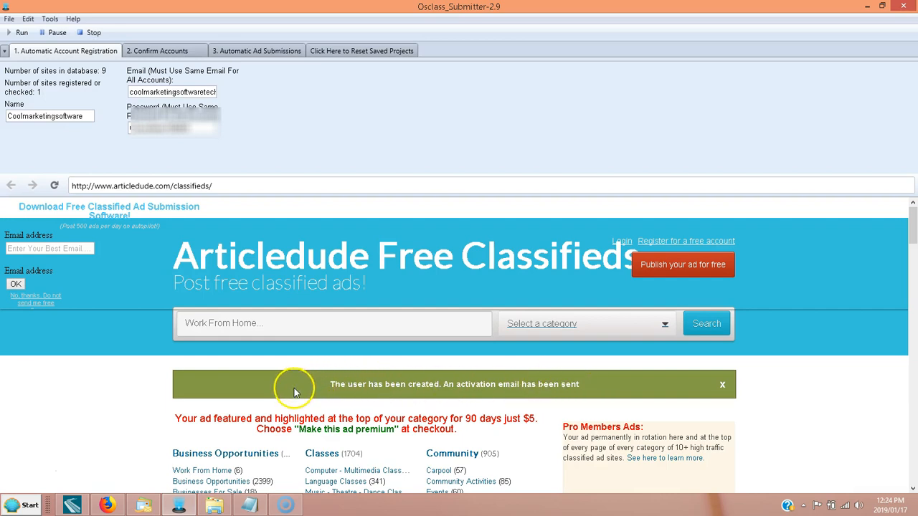
mouse_move(69, 156)
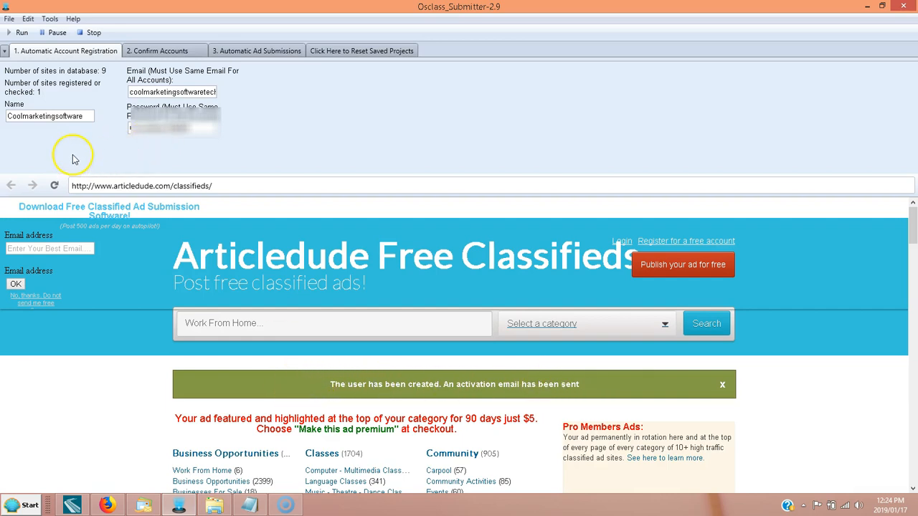
mouse_move(57, 116)
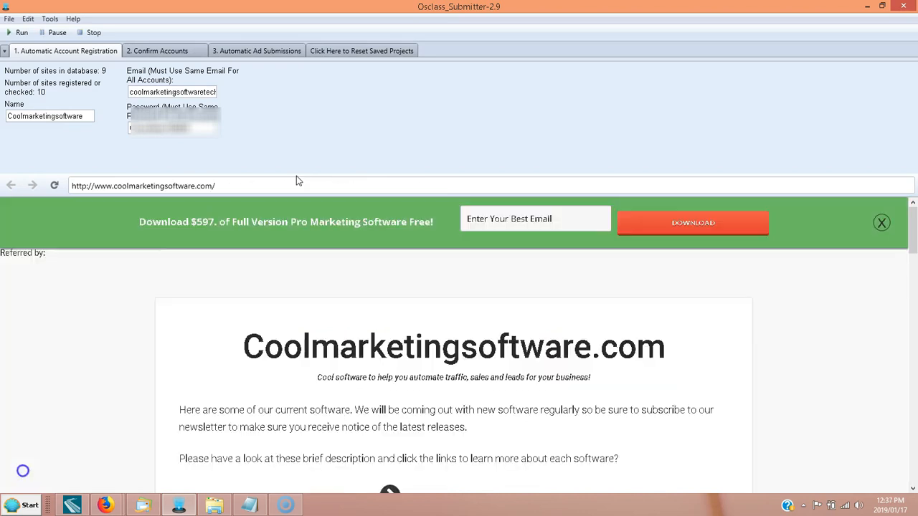
mouse_move(353, 171)
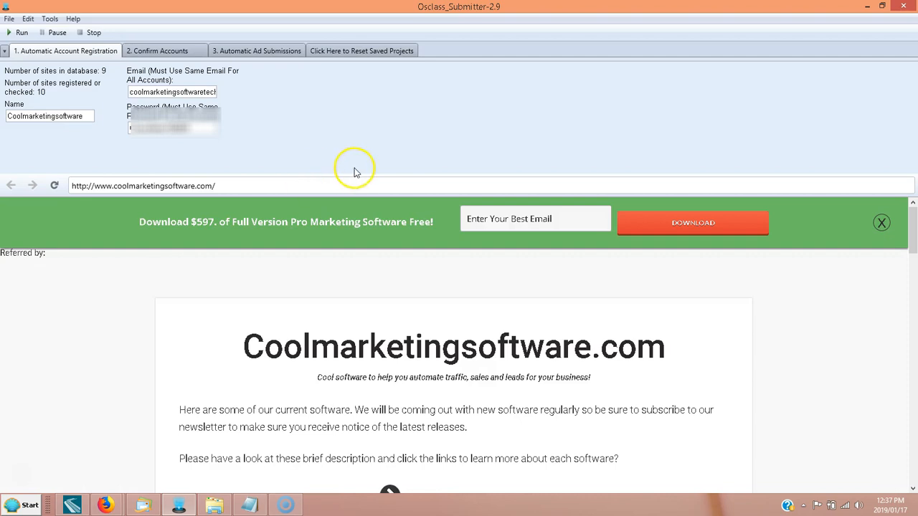
mouse_move(585, 337)
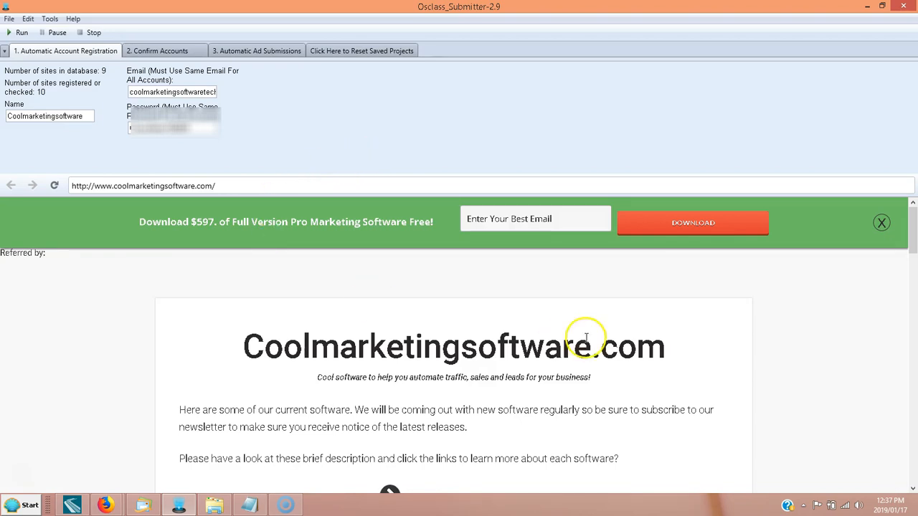
mouse_move(209, 416)
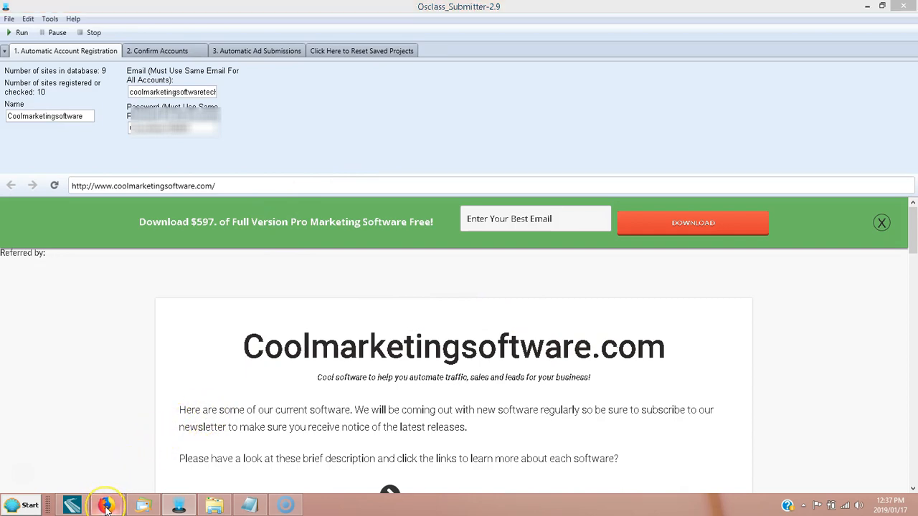
mouse_move(106, 511)
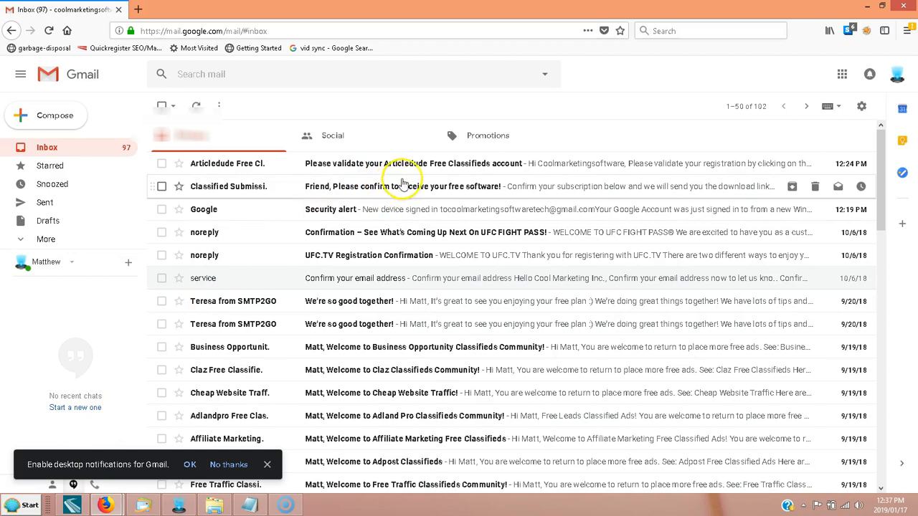
mouse_move(407, 170)
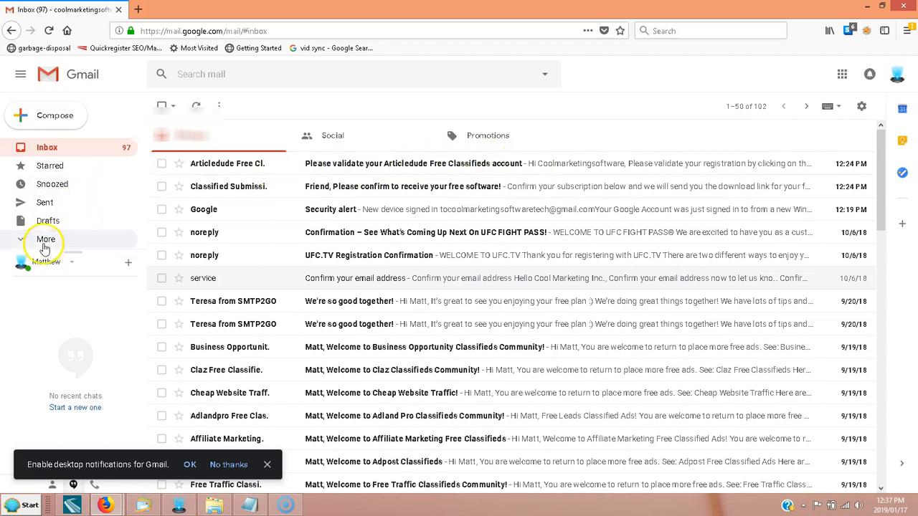
Step: Expand the Gmail label list with More so the Spam folder becomes visible
left_click(46, 241)
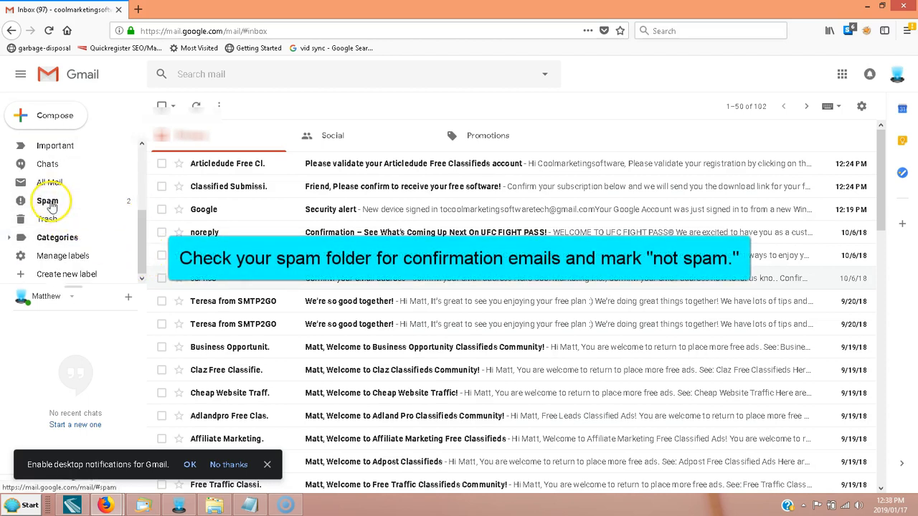
Step: Mark both classified-site validation emails in Spam as Not spam, moving them to the inbox
left_click(48, 201)
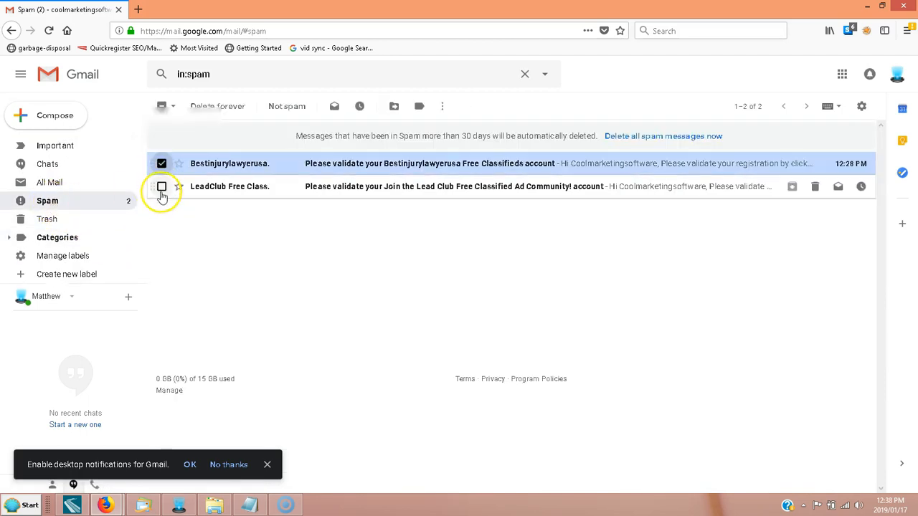
left_click(161, 186)
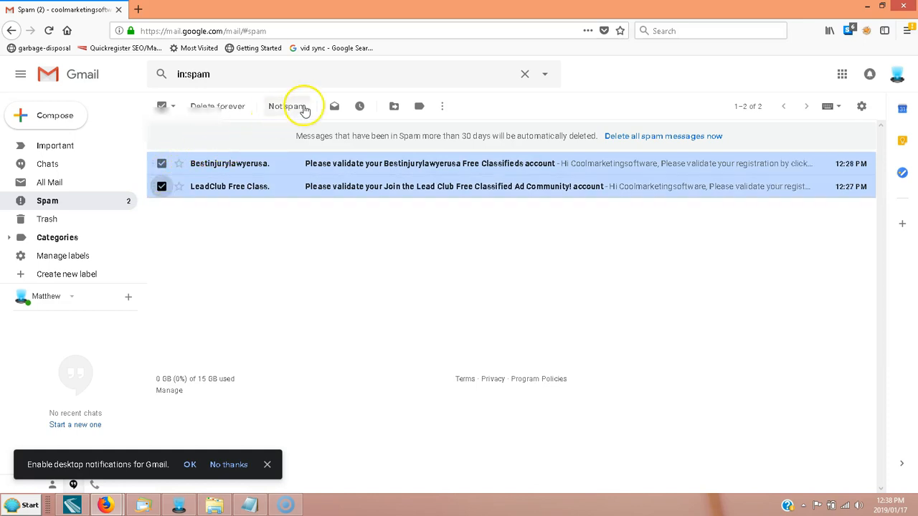
left_click(289, 106)
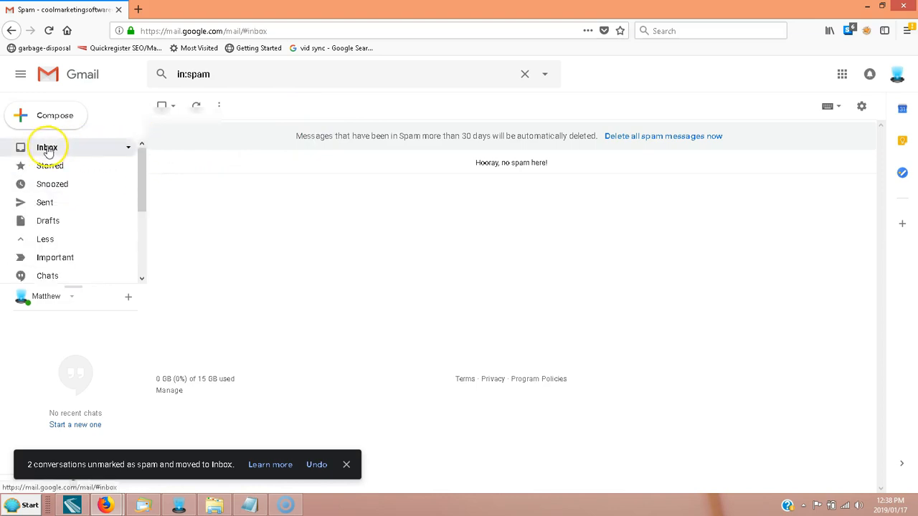
Step: Go back to the inbox where the new validation emails now sit on top
left_click(46, 146)
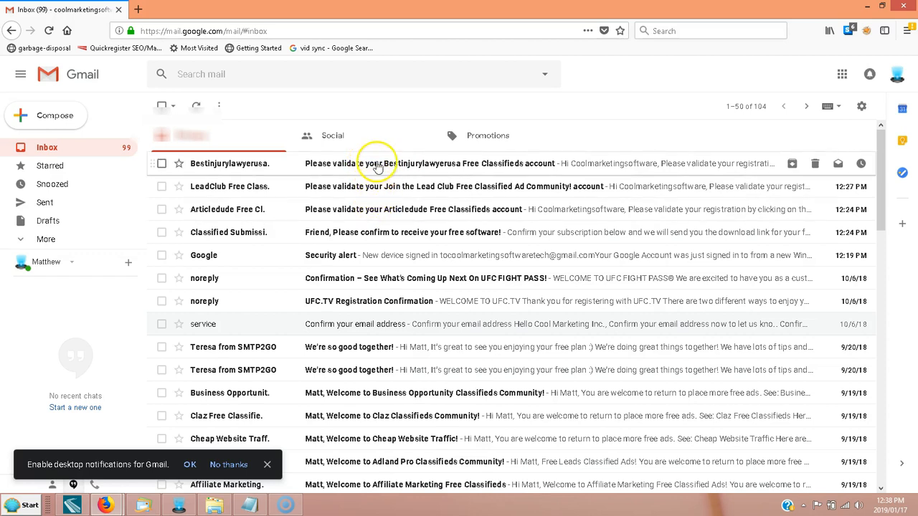
mouse_move(384, 215)
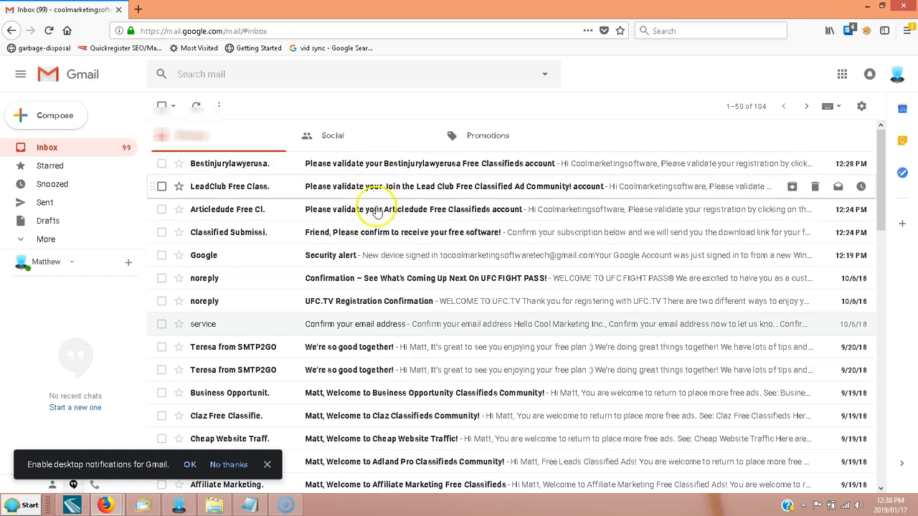
mouse_move(415, 181)
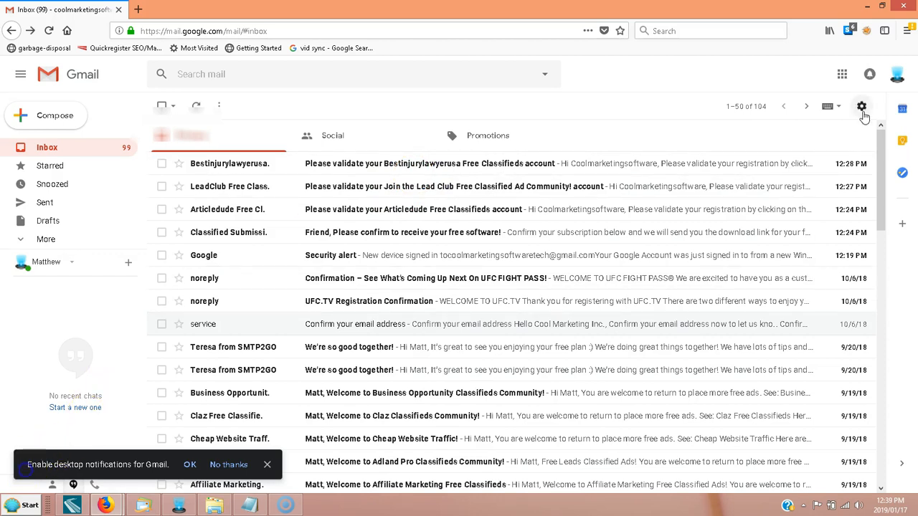
Step: Review the Gmail General settings down to Save Changes, then reopen the validation email
left_click(860, 106)
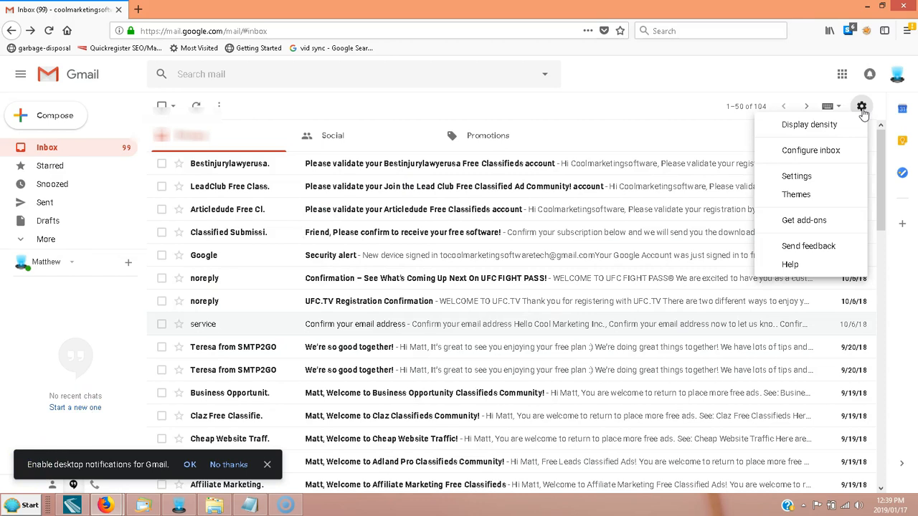
left_click(861, 107)
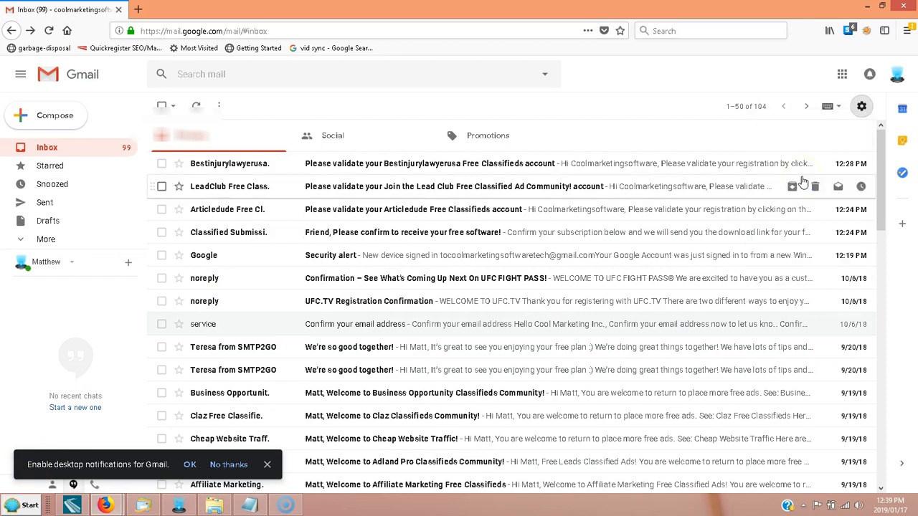
left_click(867, 106)
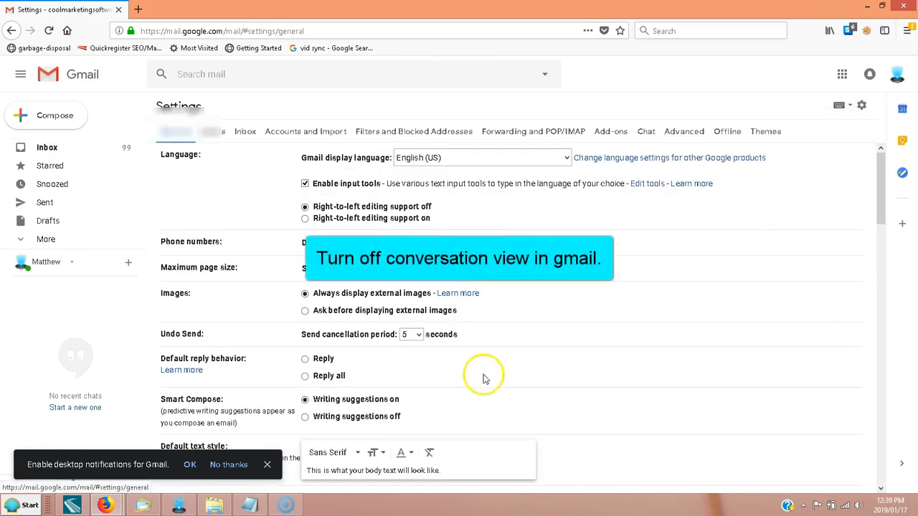
scroll("down", 3)
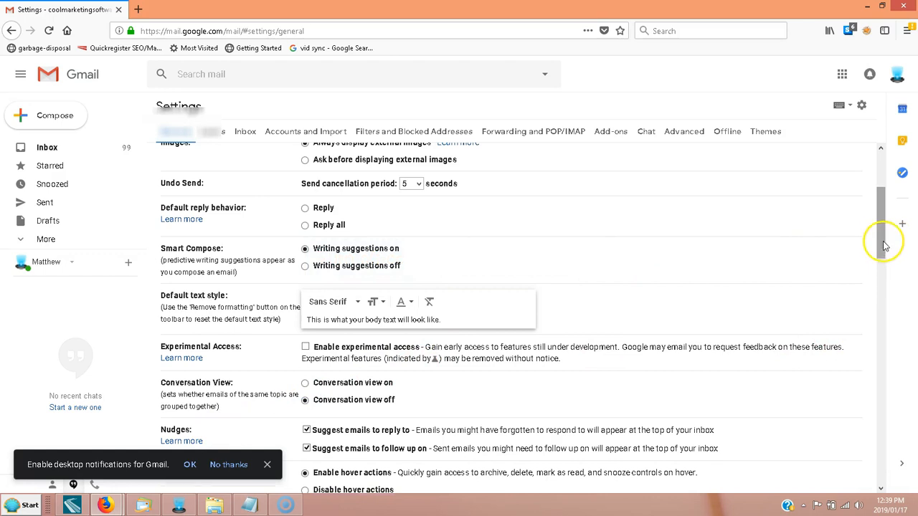
scroll("down", 3)
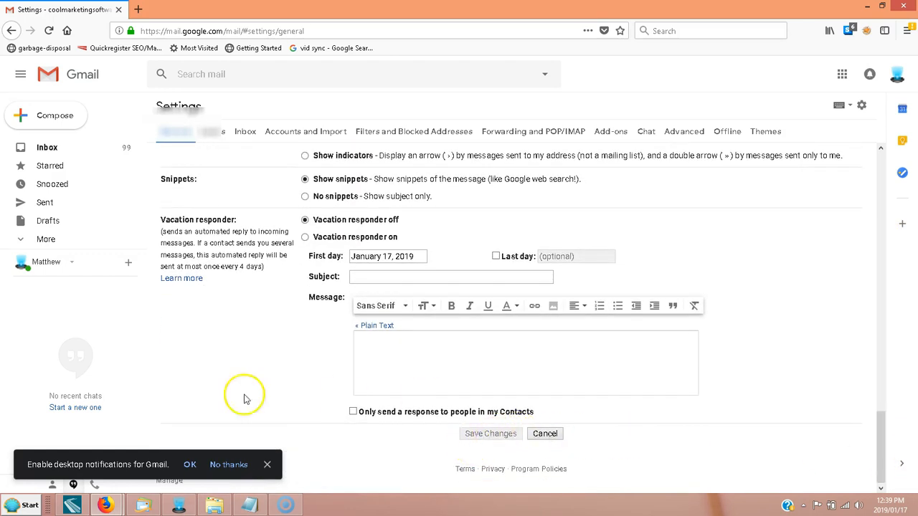
left_click(45, 146)
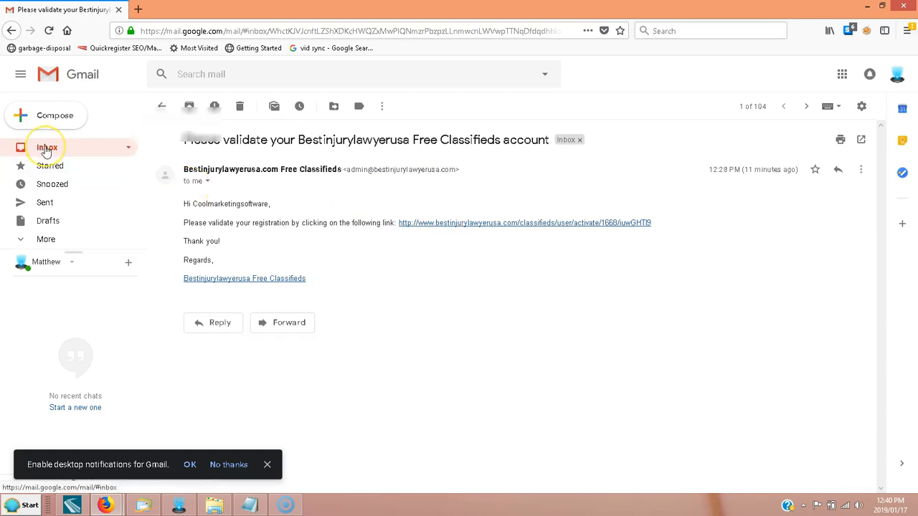
Step: Return to the Gmail inbox before searching the web for 'gmail less secured apps'
left_click(46, 146)
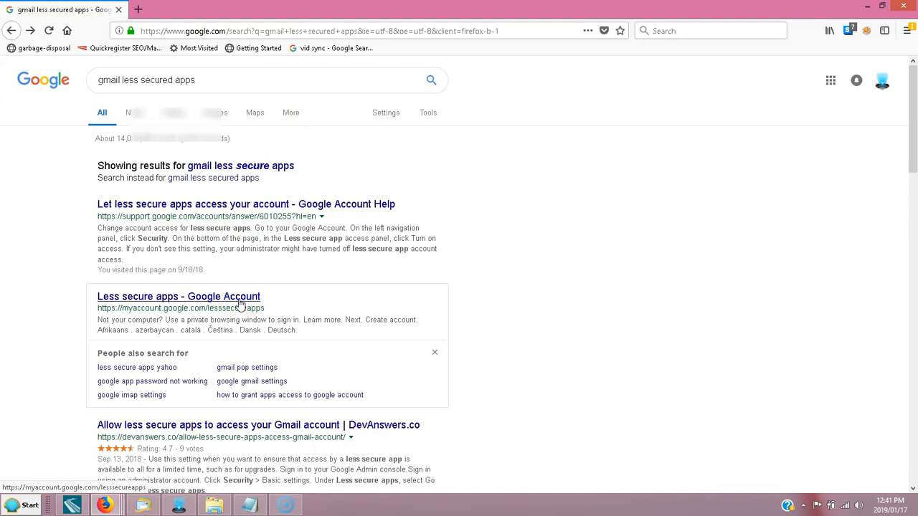
Step: Open the Google Account less secure apps page and ensure access is ON
left_click(178, 295)
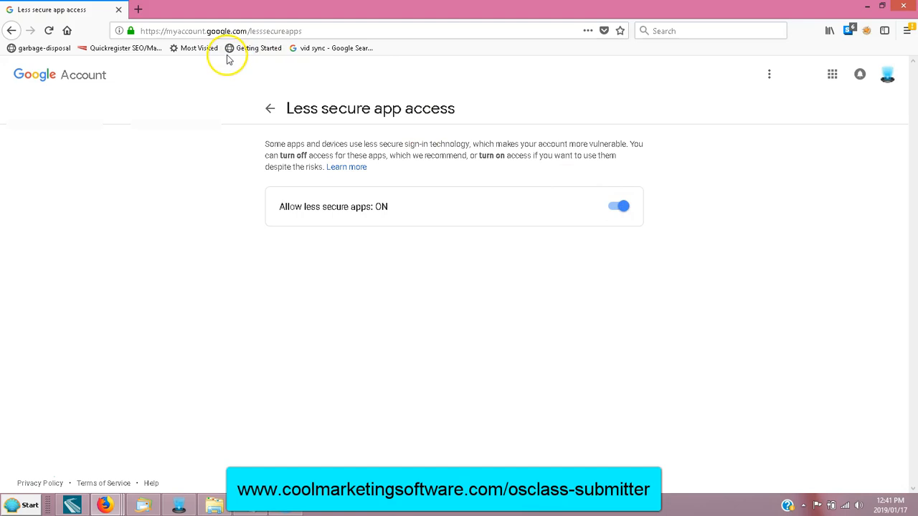
mouse_move(29, 456)
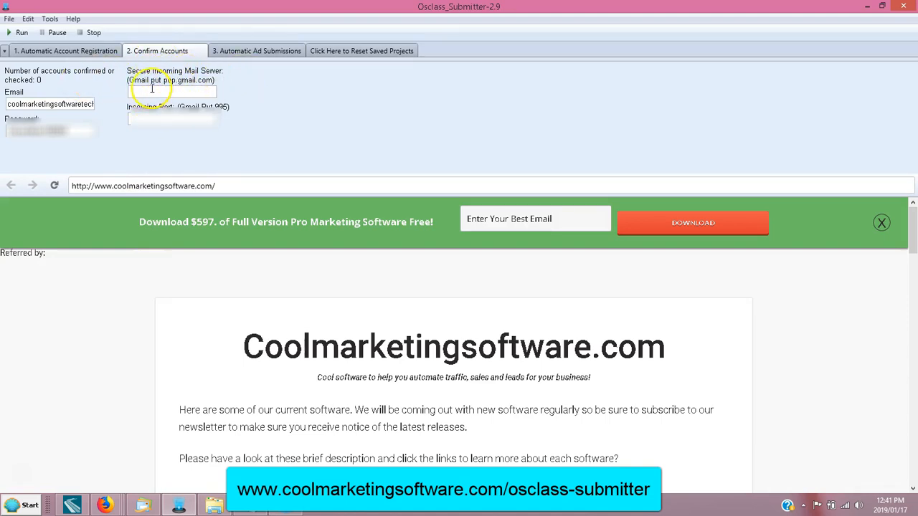
Step: Enter pop.gmail.com as the secure incoming mail server and fill in the incoming port
left_click(172, 92)
type("pop.gmail.com")
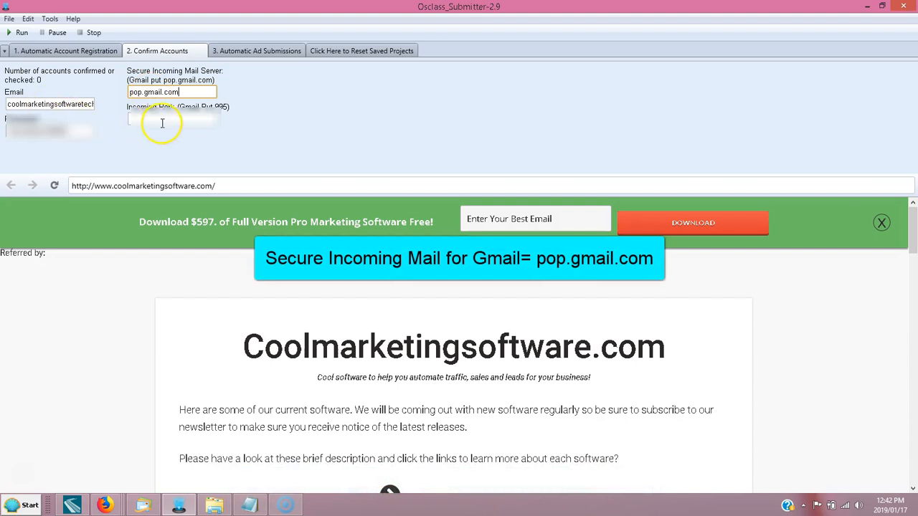
left_click(162, 119)
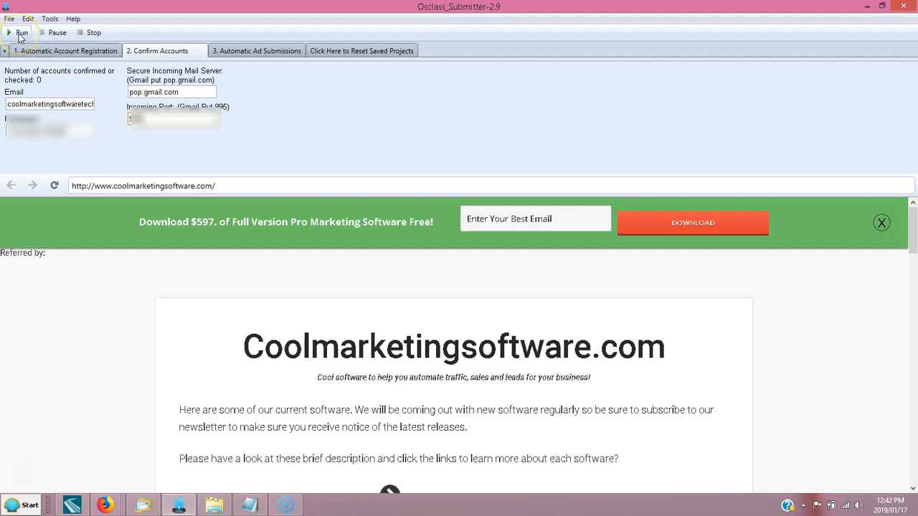
Step: Run the account confirmation so the registered classified accounts get validated
left_click(17, 33)
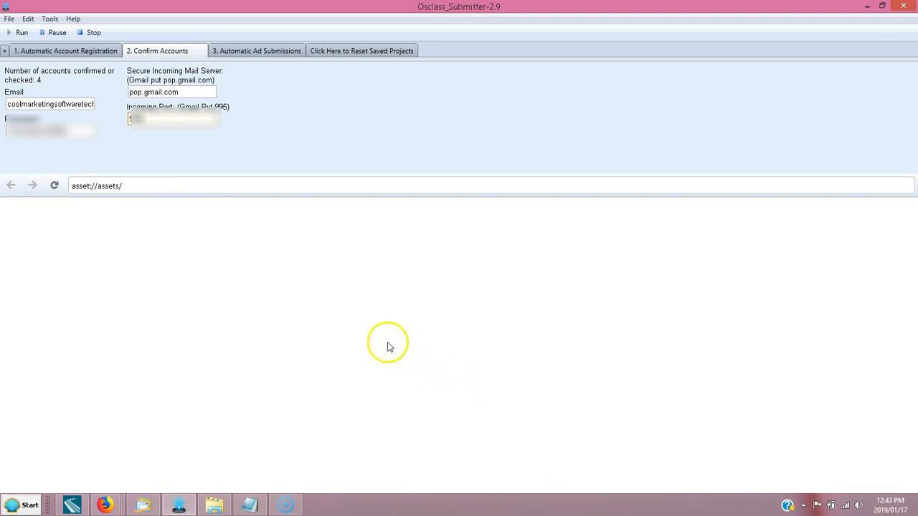
mouse_move(436, 352)
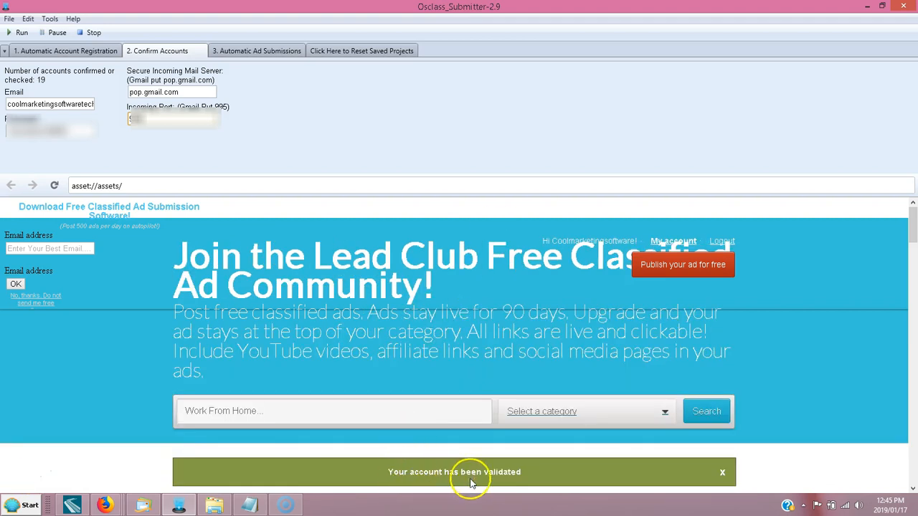
mouse_move(502, 471)
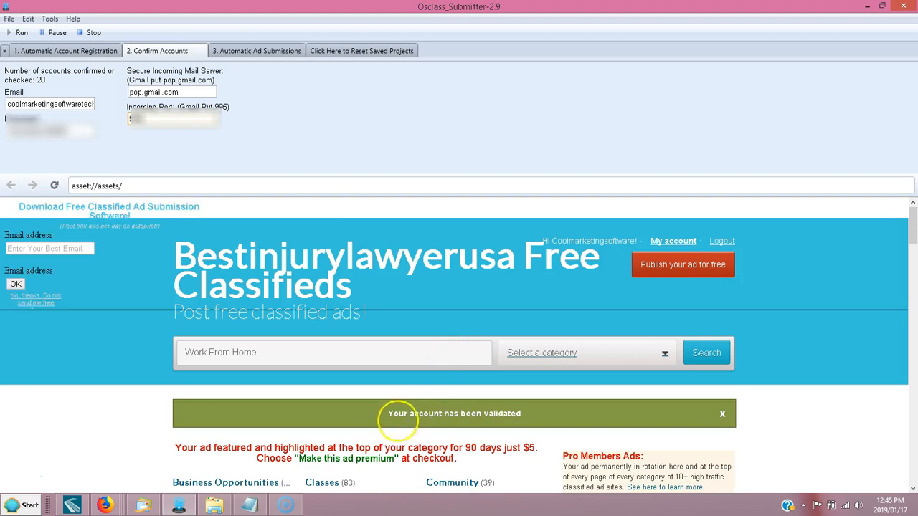
mouse_move(509, 414)
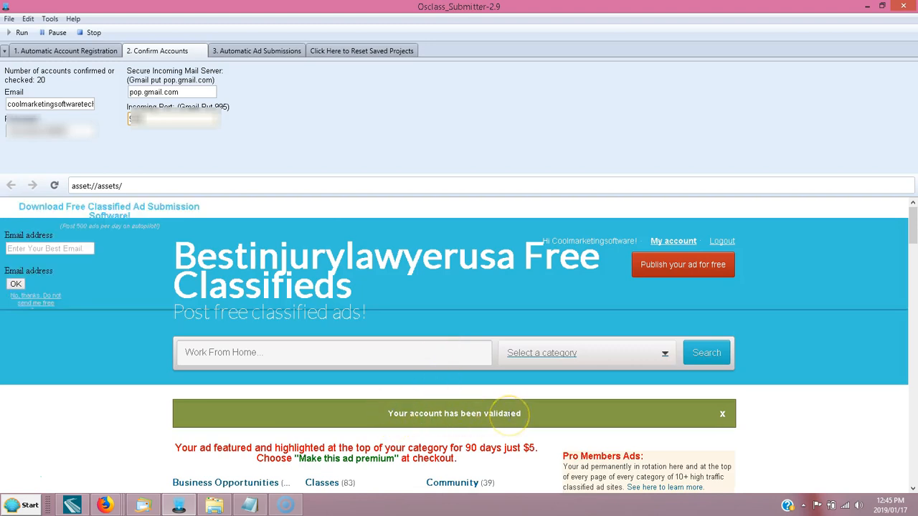
mouse_move(23, 474)
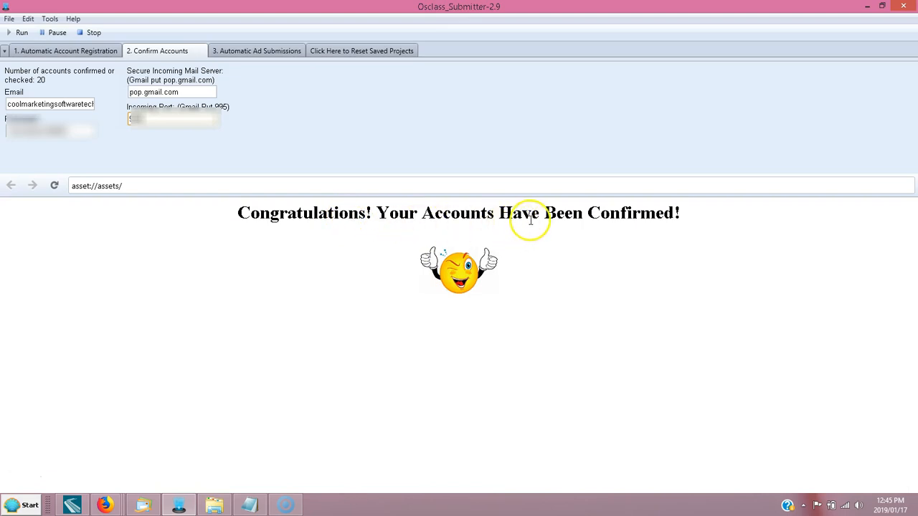
mouse_move(393, 257)
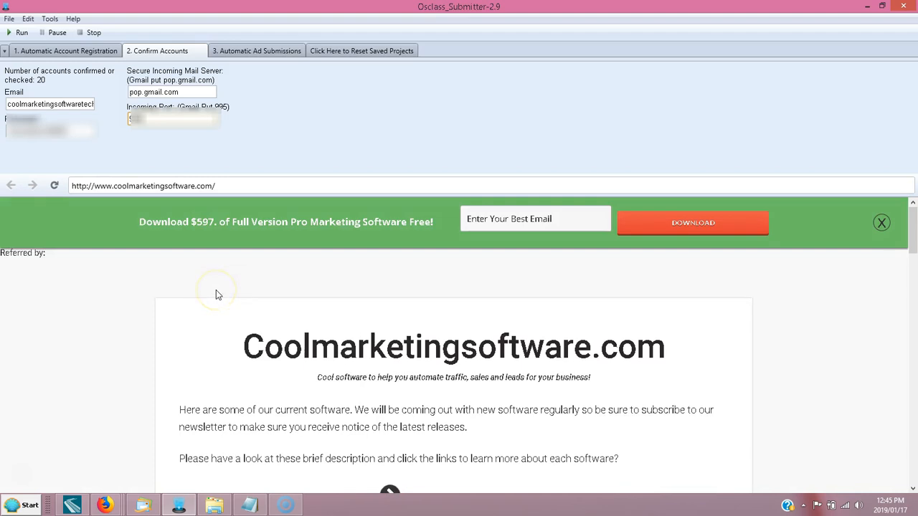
mouse_move(222, 294)
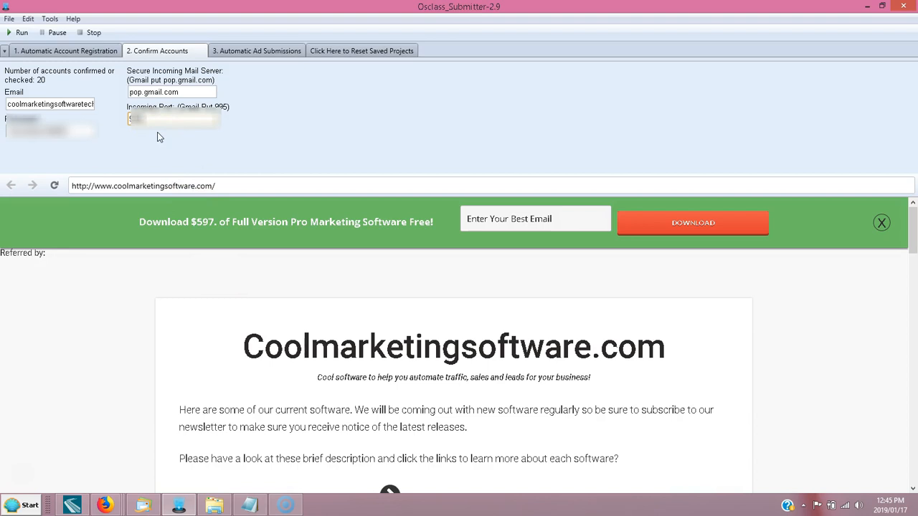
mouse_move(161, 142)
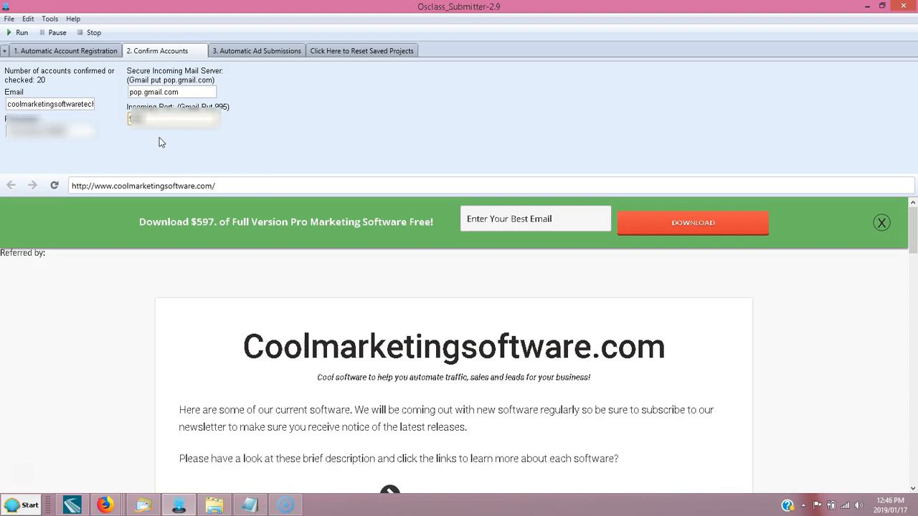
mouse_move(405, 313)
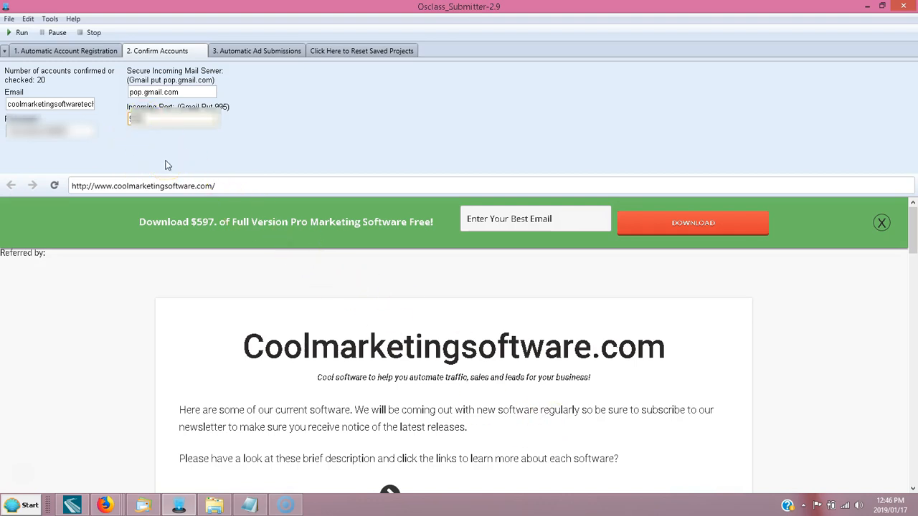
mouse_move(66, 50)
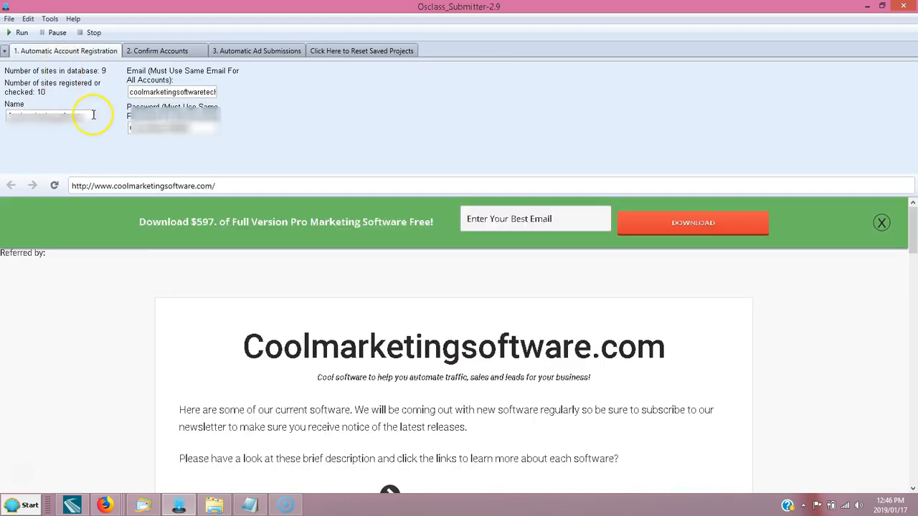
mouse_move(101, 126)
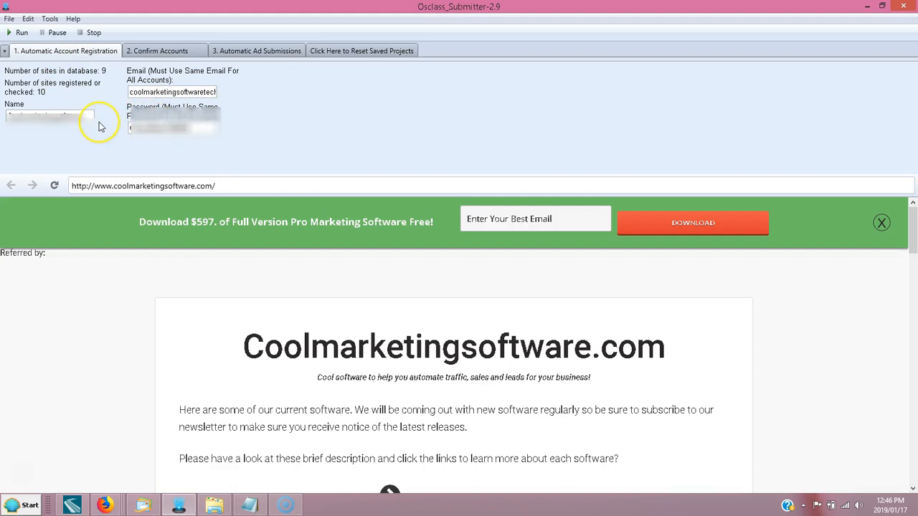
mouse_move(100, 126)
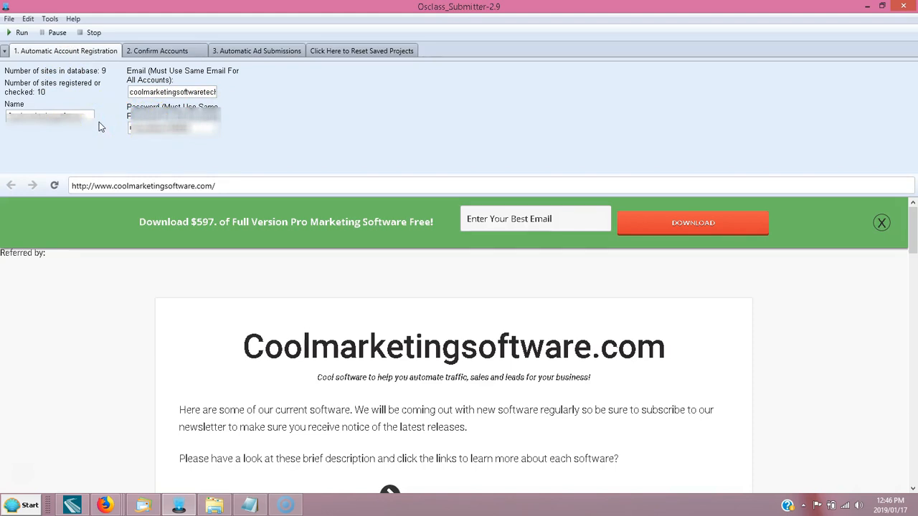
mouse_move(149, 50)
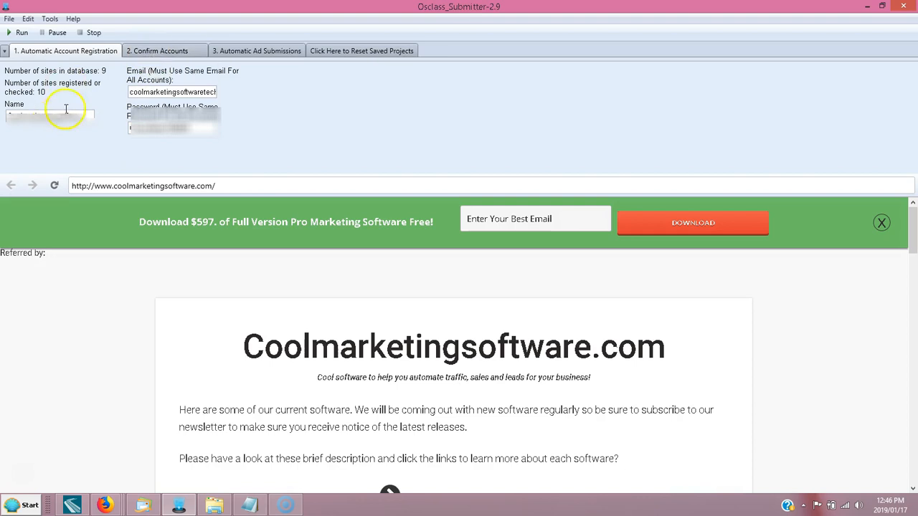
mouse_move(152, 132)
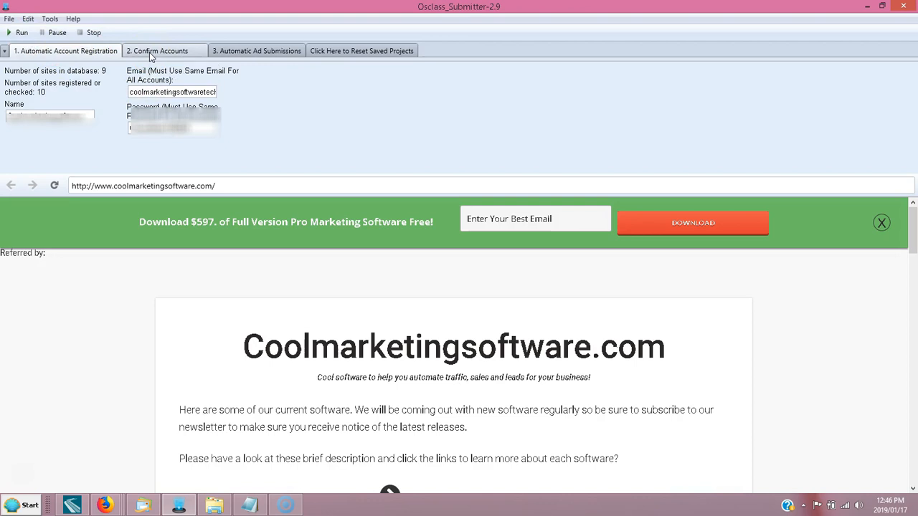
Step: Check the email, pop.gmail.com server and port entries on the Confirm Accounts settings
left_click(158, 52)
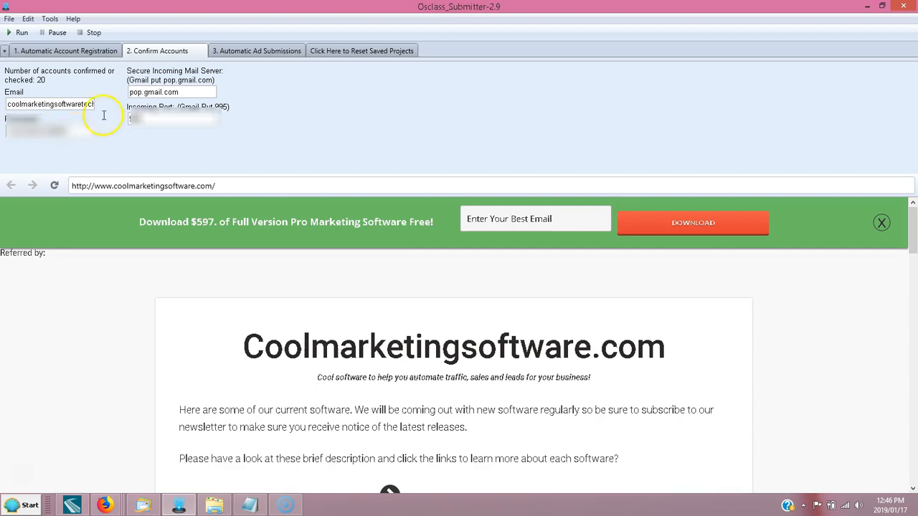
left_click(199, 92)
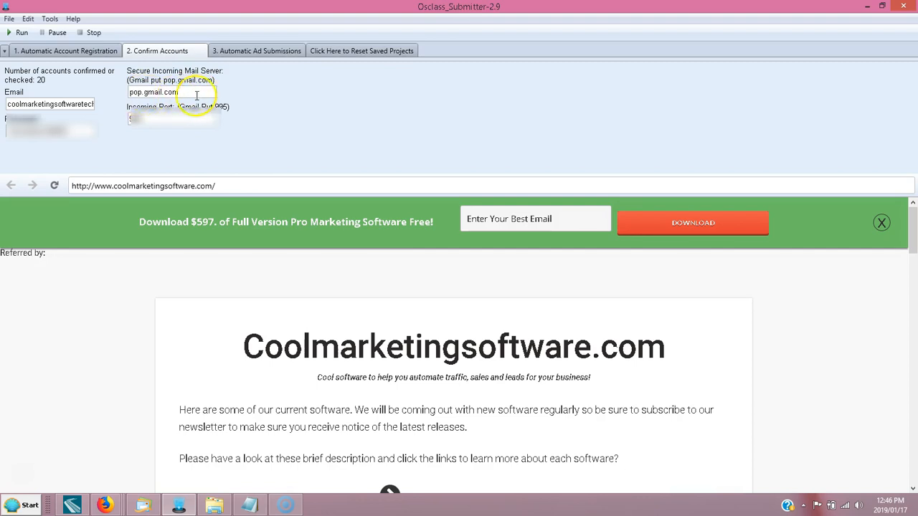
left_click(156, 121)
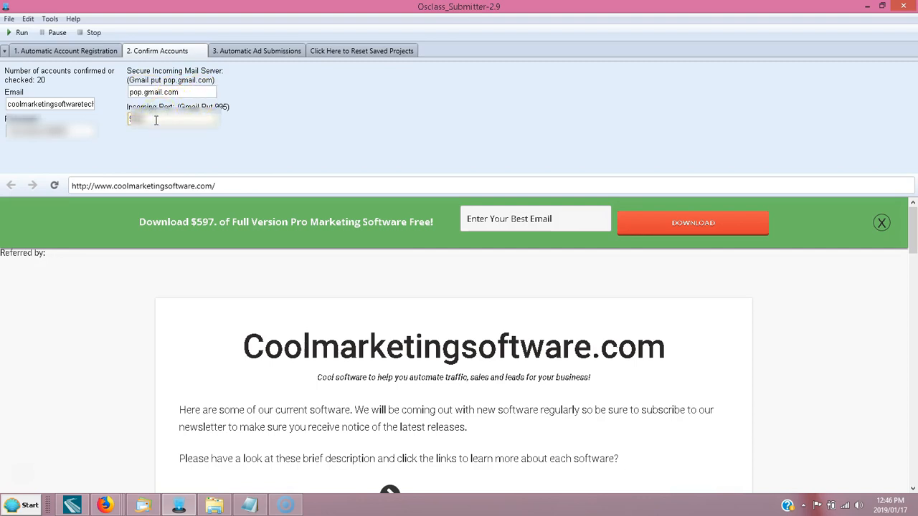
mouse_move(140, 327)
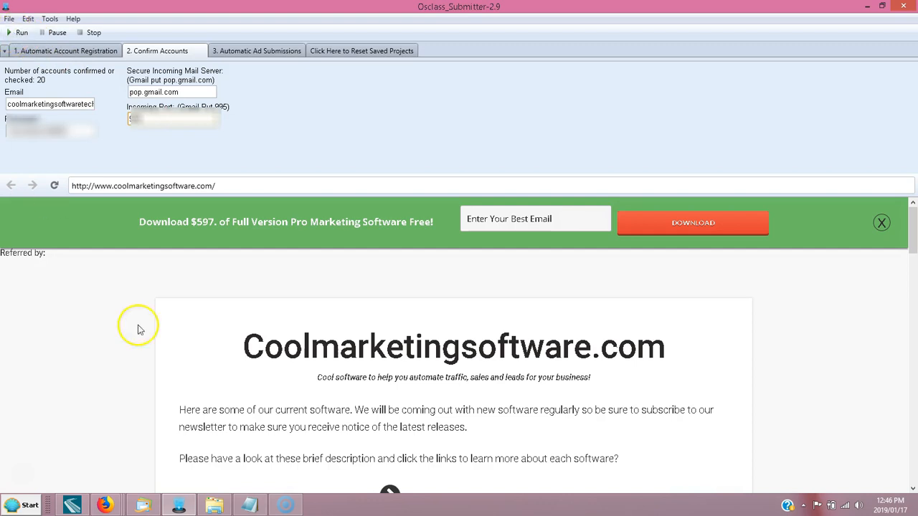
mouse_move(102, 278)
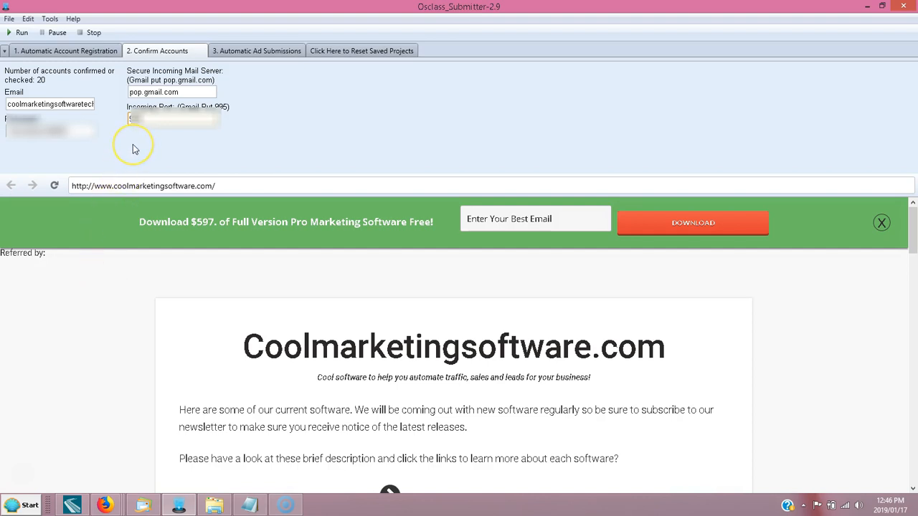
mouse_move(152, 154)
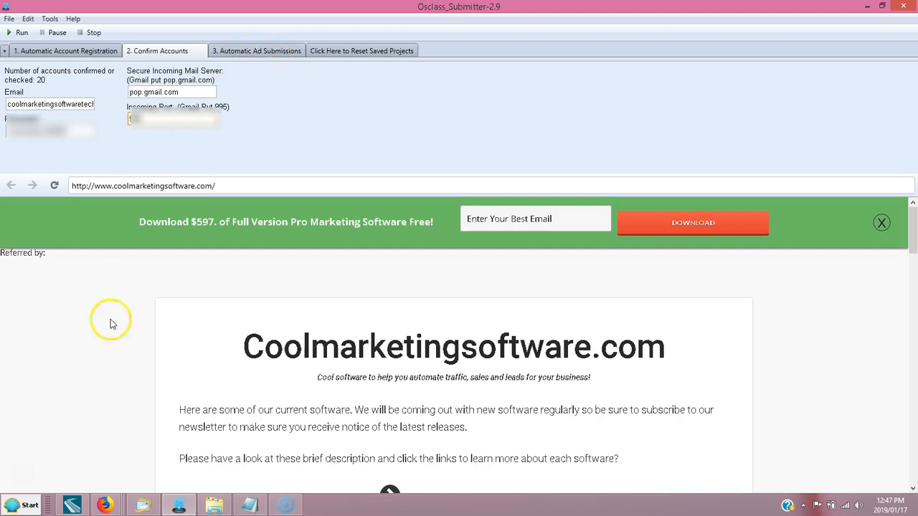
mouse_move(24, 482)
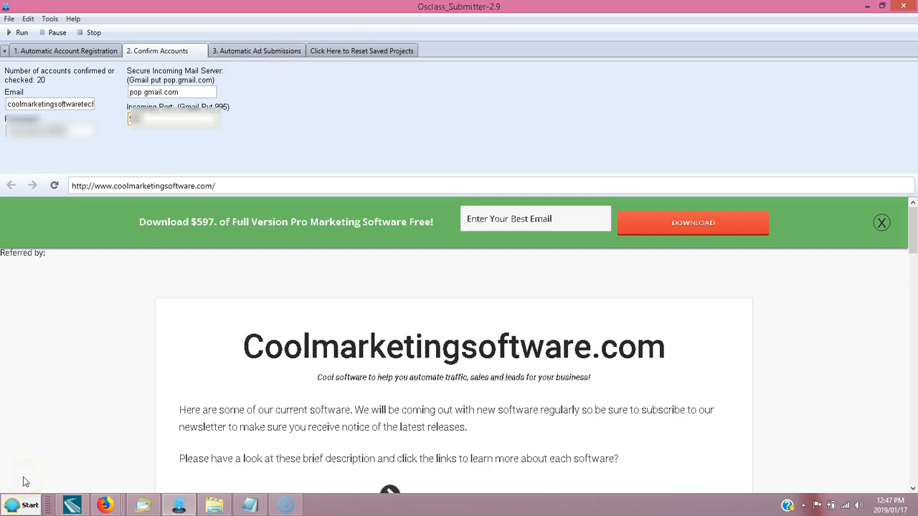